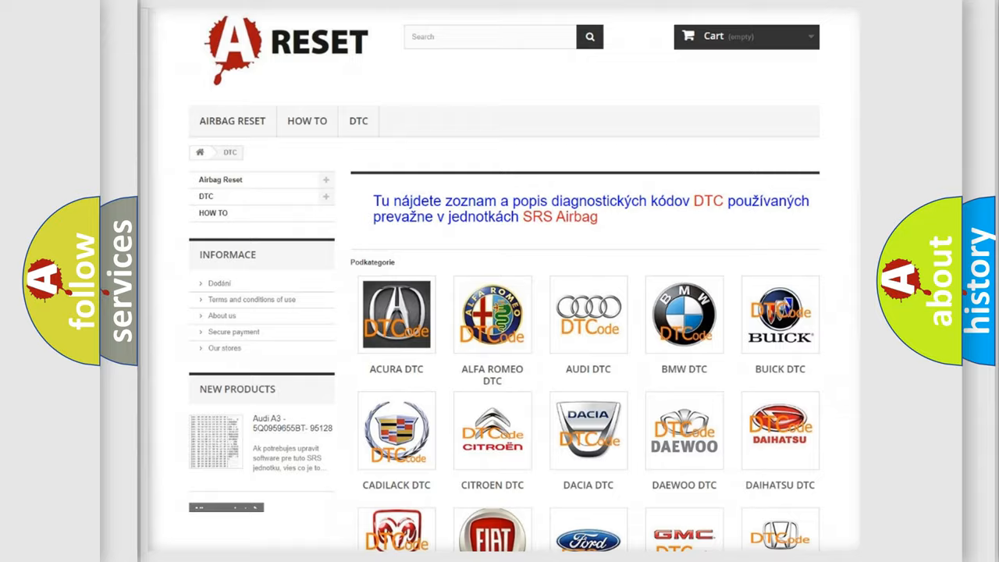
- Open the Saturn DTC catalogue and browse its code list to find P268704
{"action": "scroll", "scroll_direction": "down", "scroll_amount": 3}
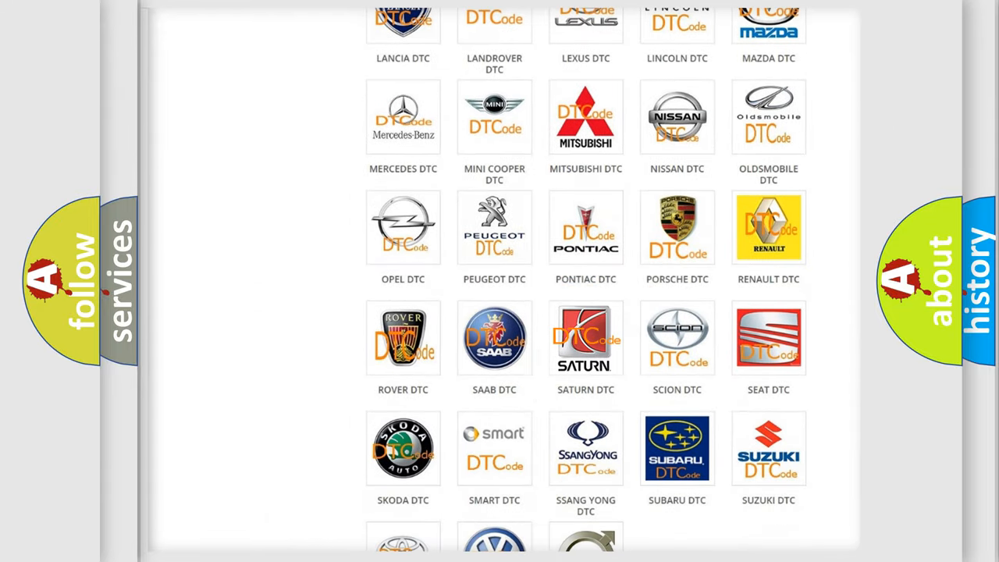
{"action": "left_click", "coordinate": [585, 338]}
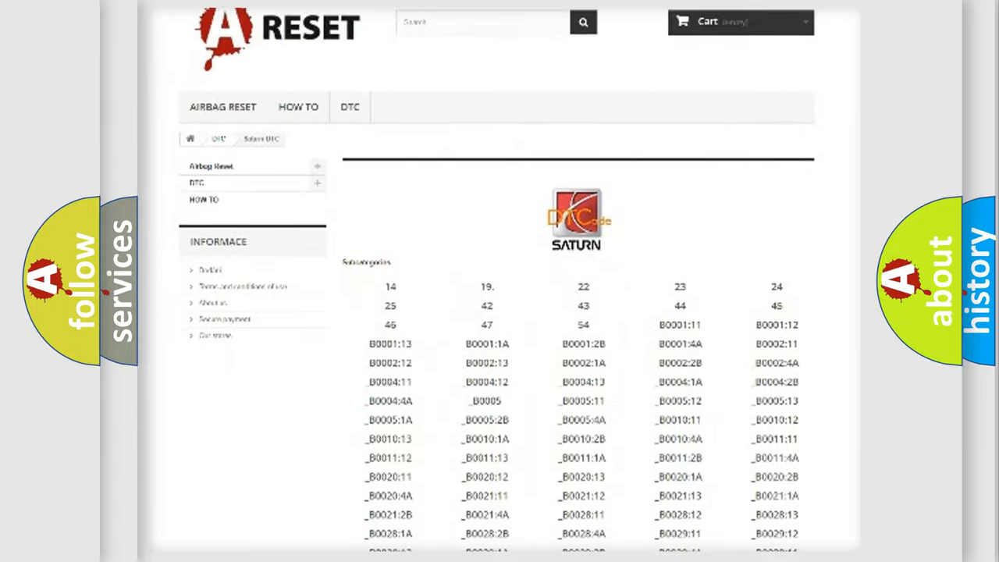
{"action": "scroll", "scroll_direction": "down", "scroll_amount": 3}
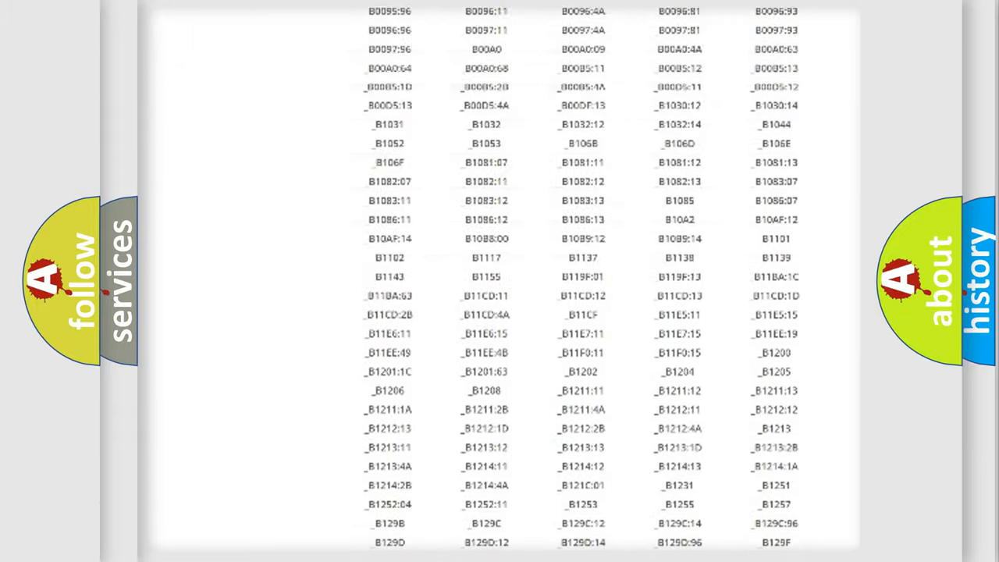
{"action": "scroll", "scroll_direction": "up", "scroll_amount": 3}
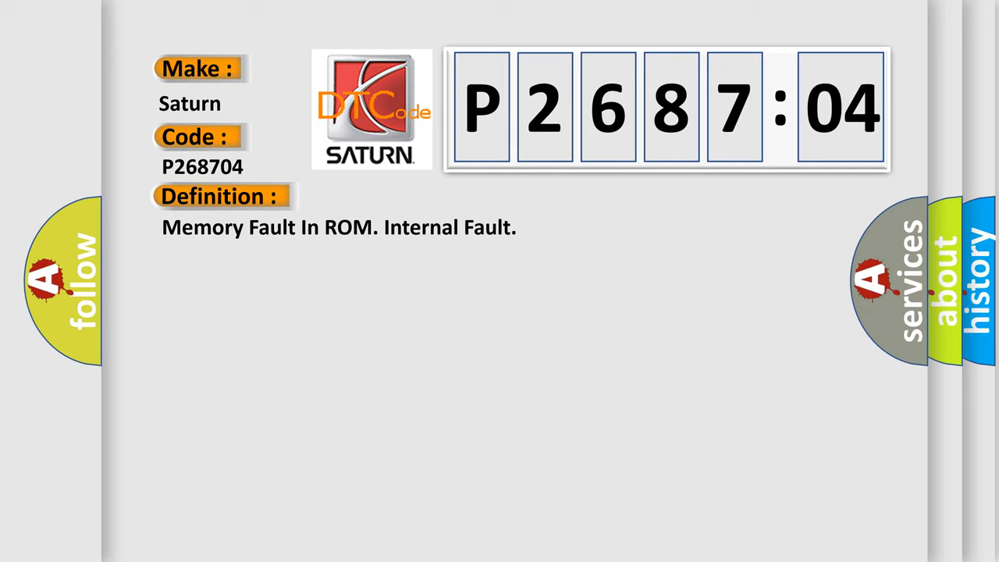
- Reveal the P268704 description about the EPS module's internal EEPROM read/write faults
{"action": "left_click", "coordinate": [406, 196]}
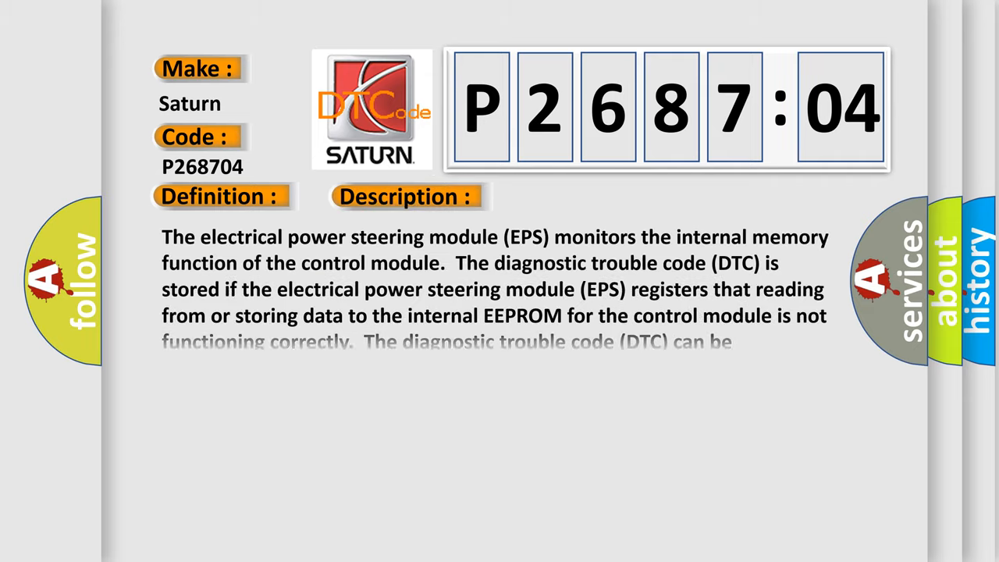